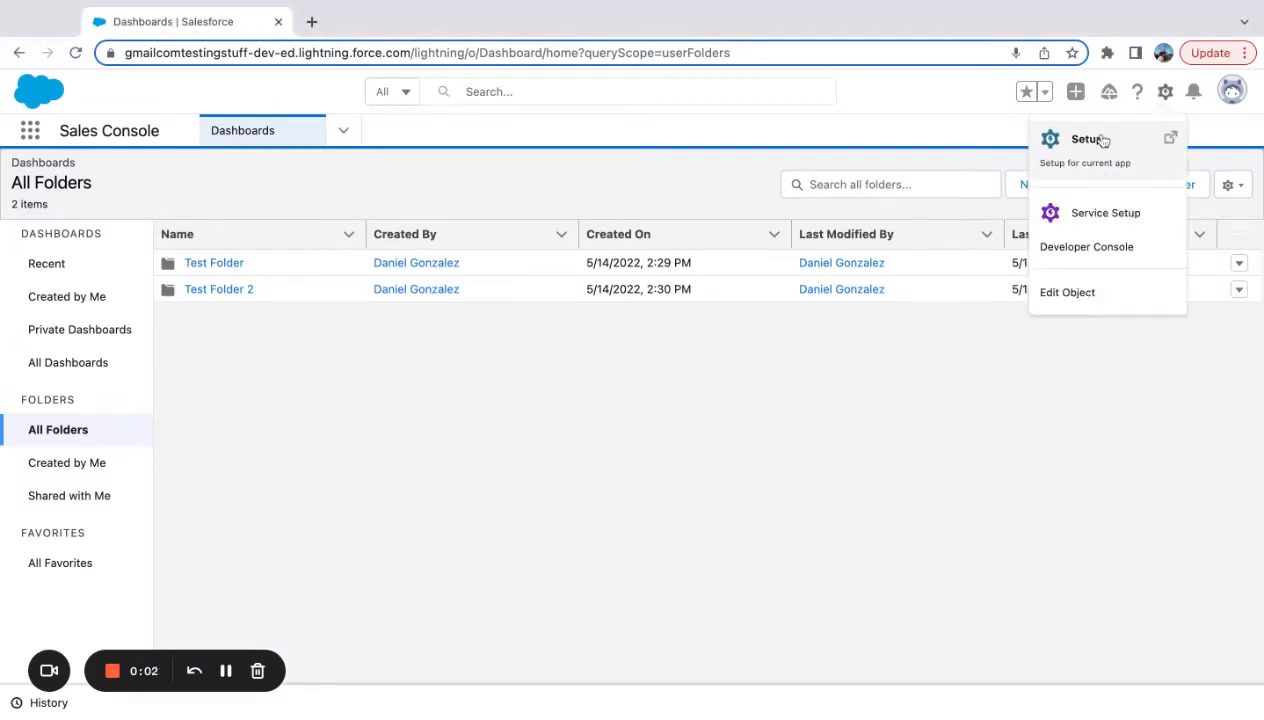
- Open Setup from the gear menu and view the existing global actions list
left_click(1086, 139)
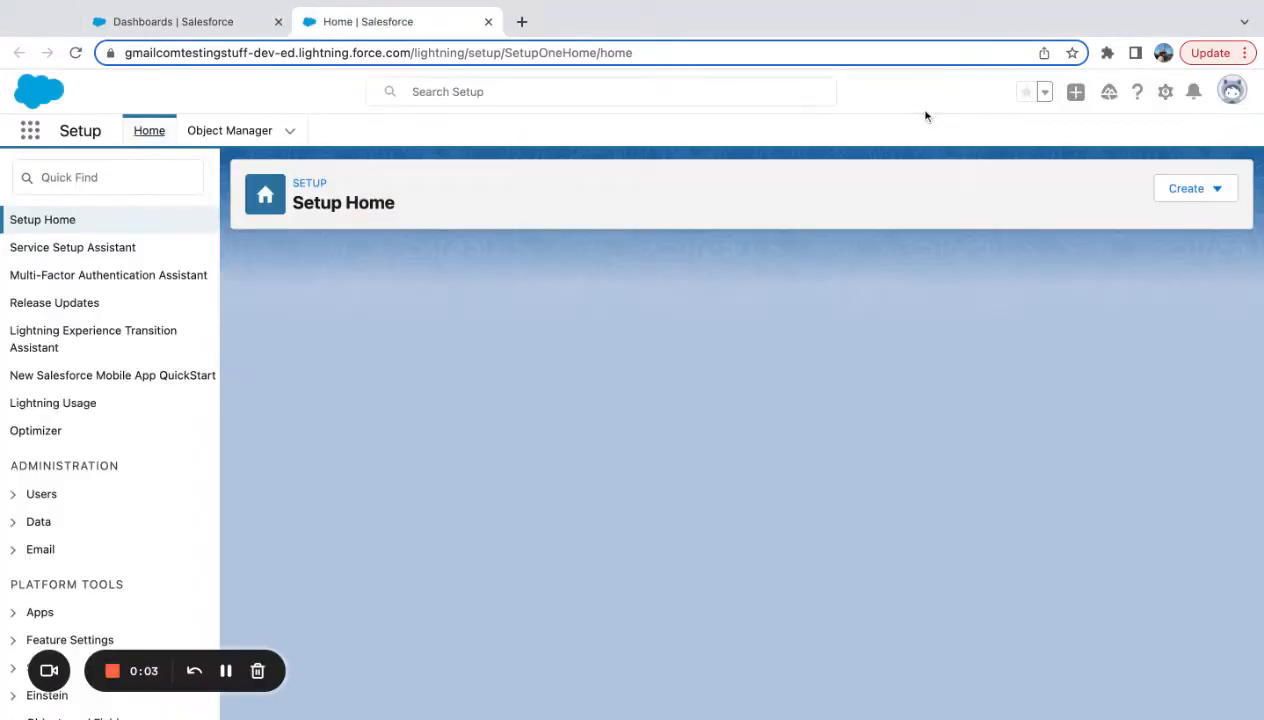
left_click(1075, 91)
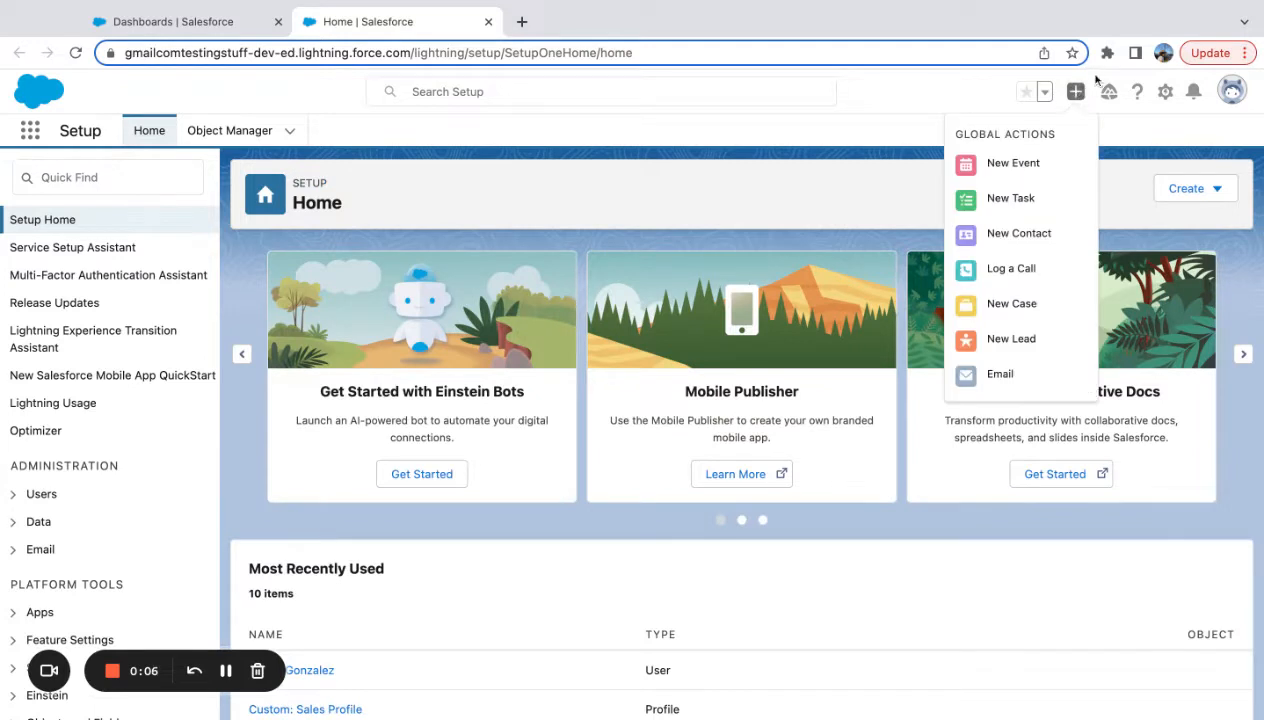
mouse_move(1075, 93)
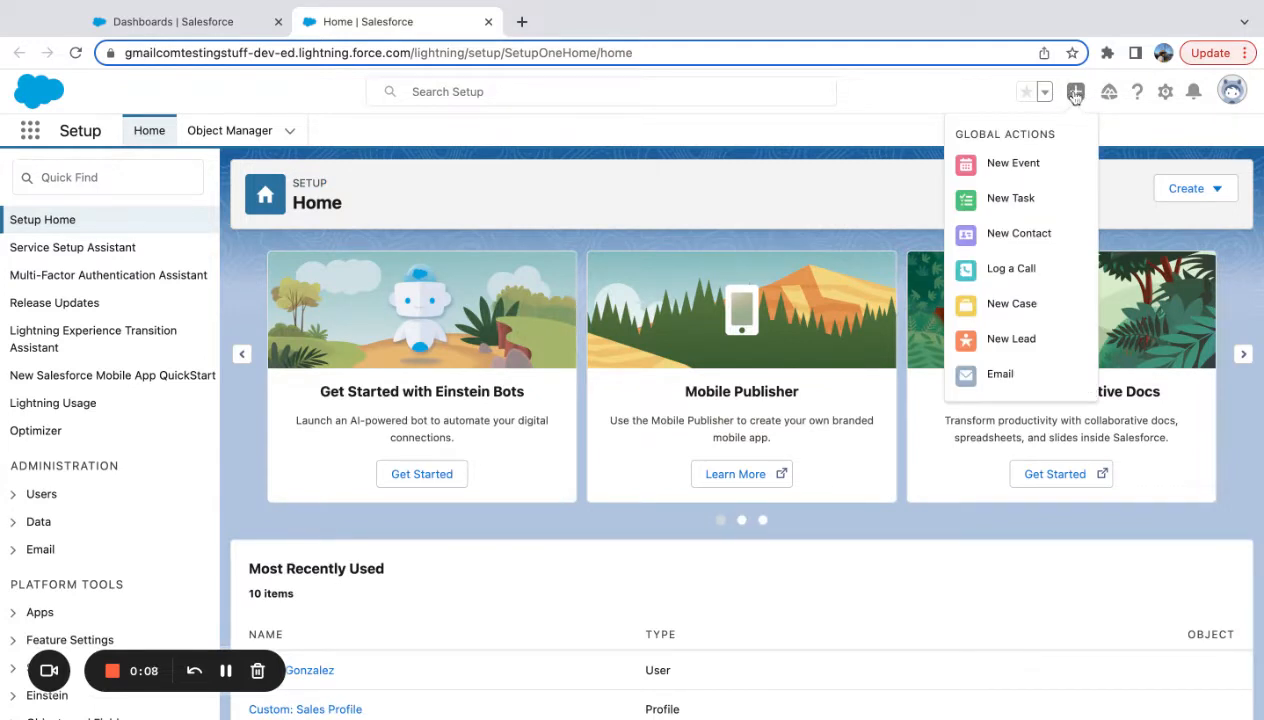
mouse_move(1075, 91)
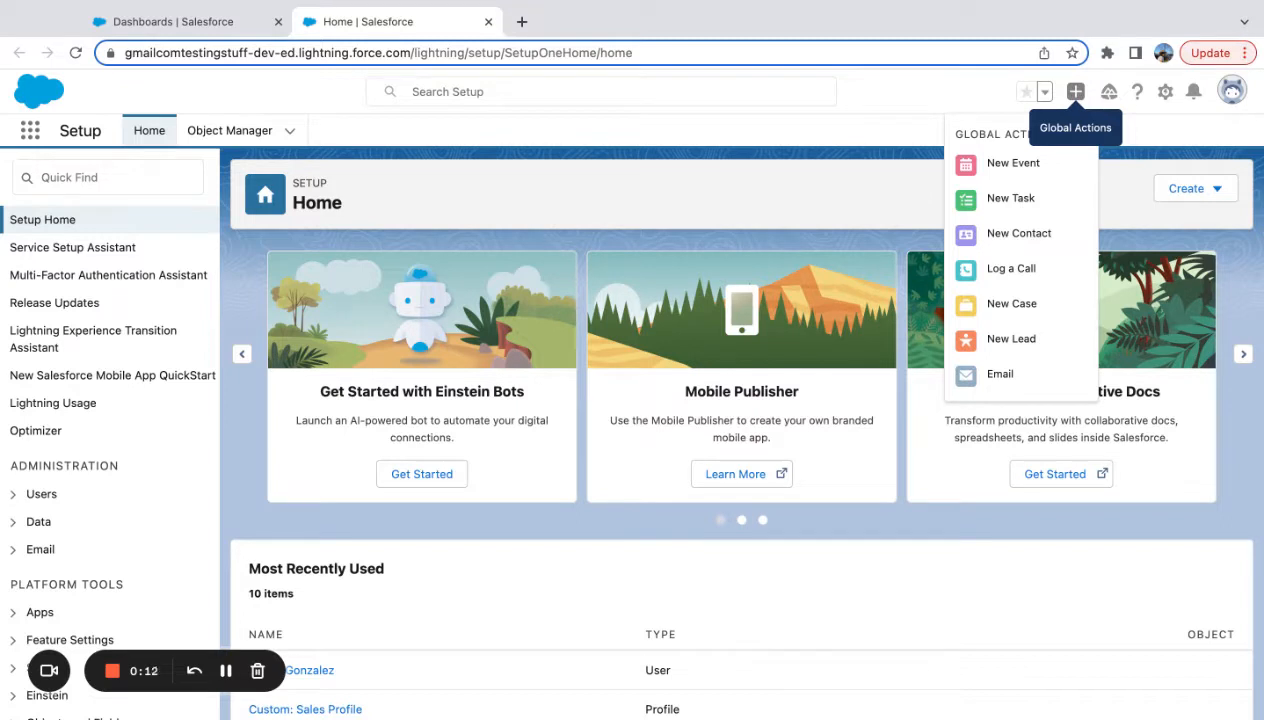
mouse_move(1013, 163)
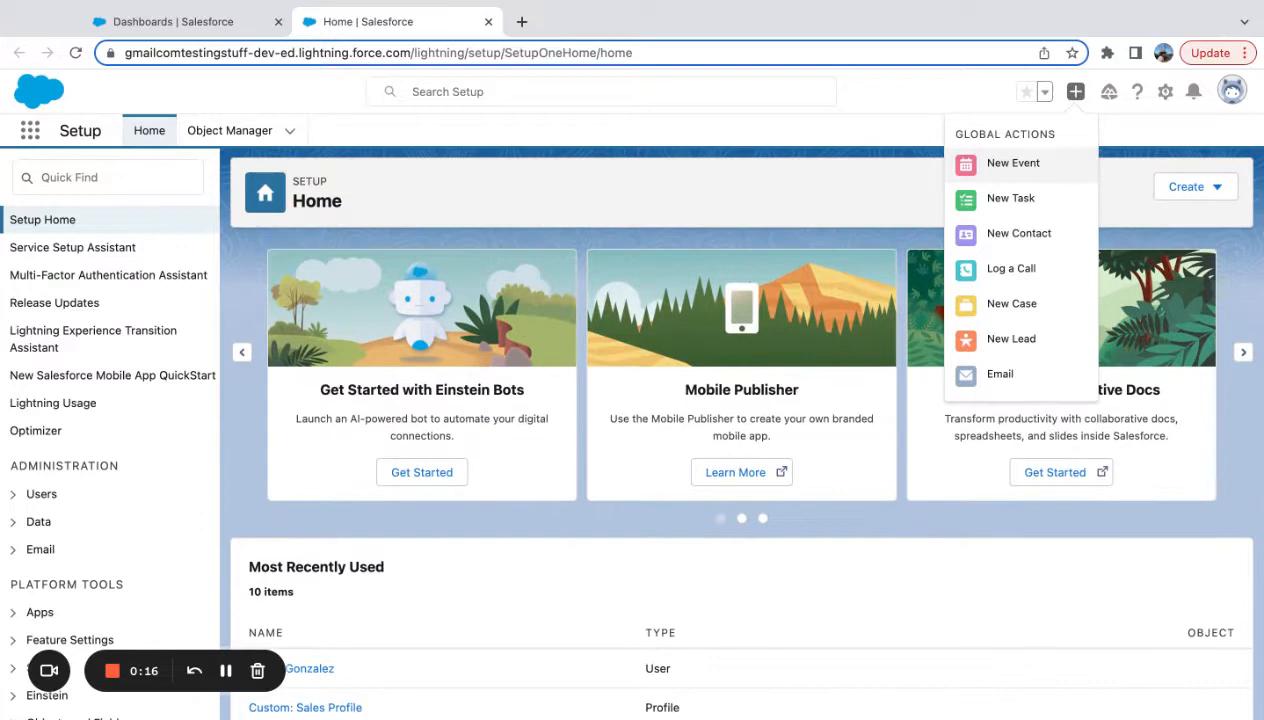
mouse_move(1011, 268)
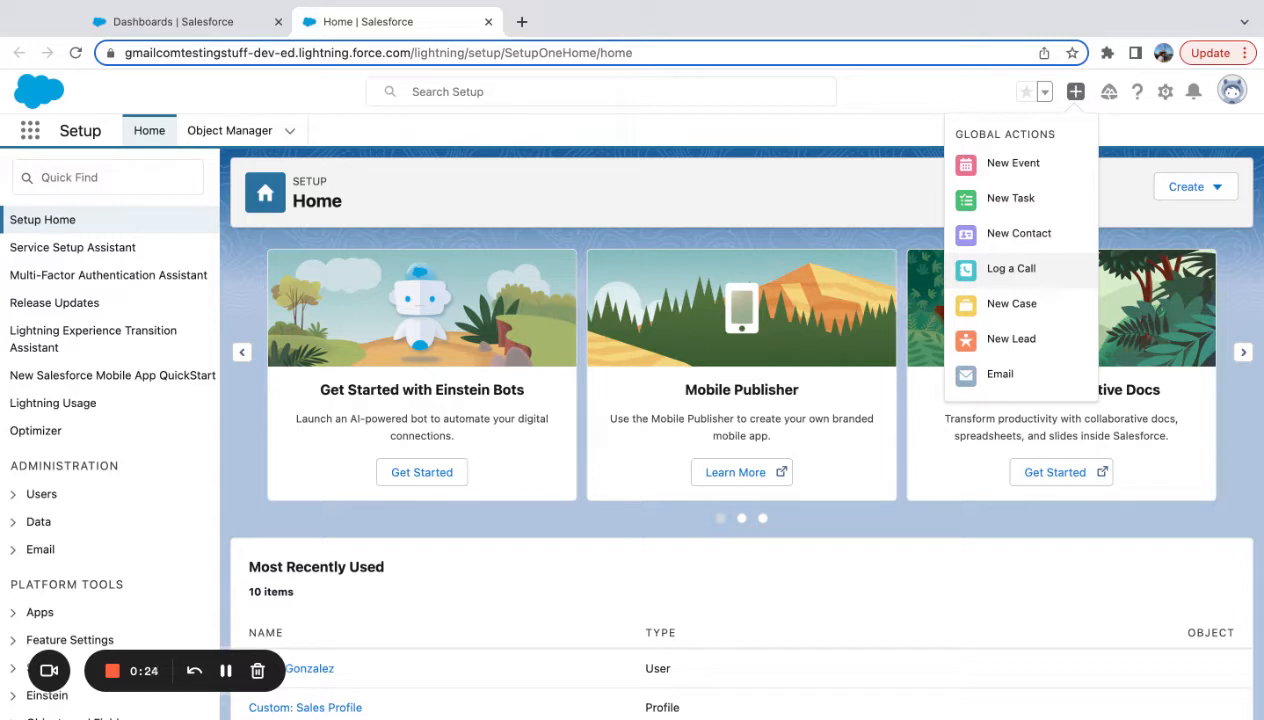
mouse_move(1013, 162)
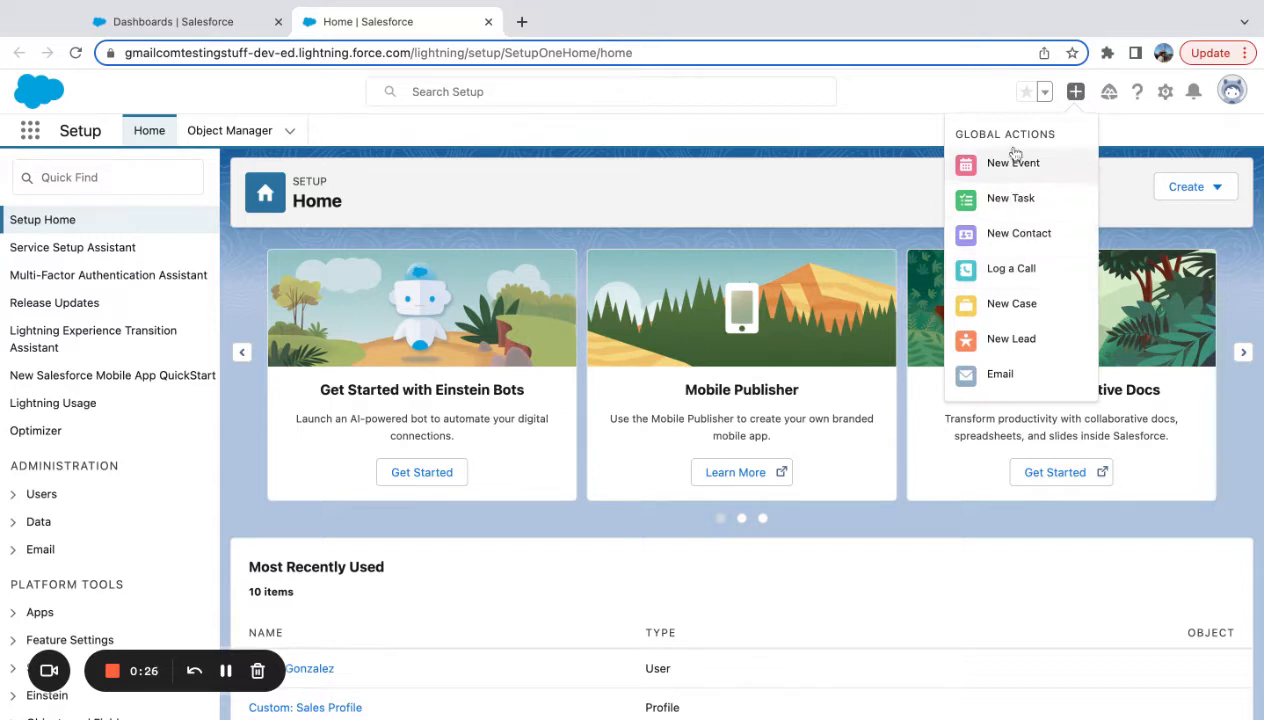
mouse_move(936, 212)
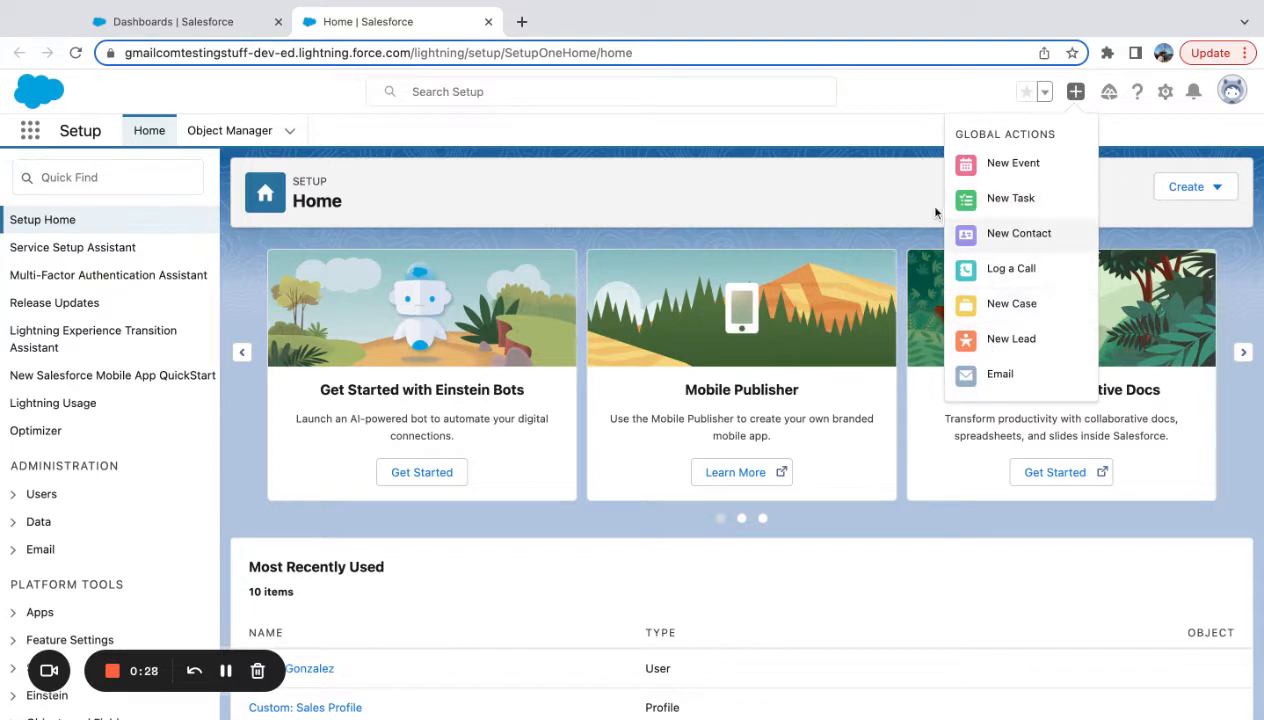
- Find Global Actions via Quick Find 'gl' and start a new global action
type("global")
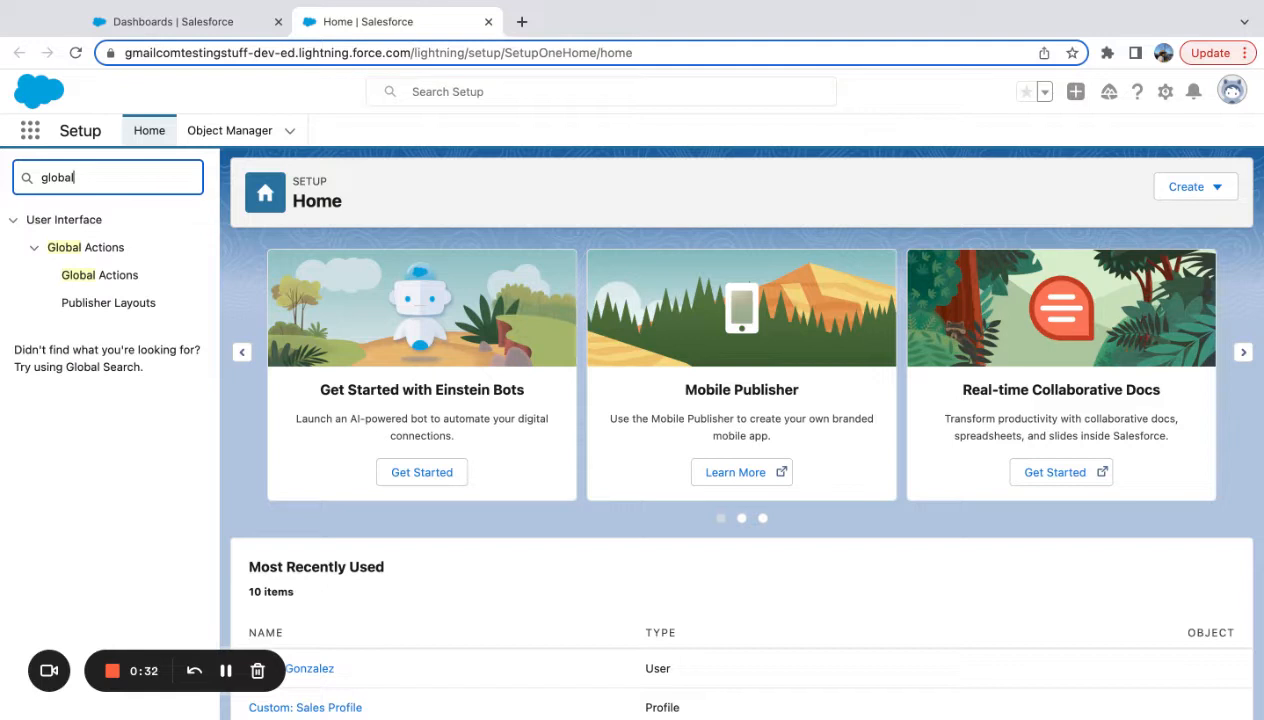
left_click(99, 275)
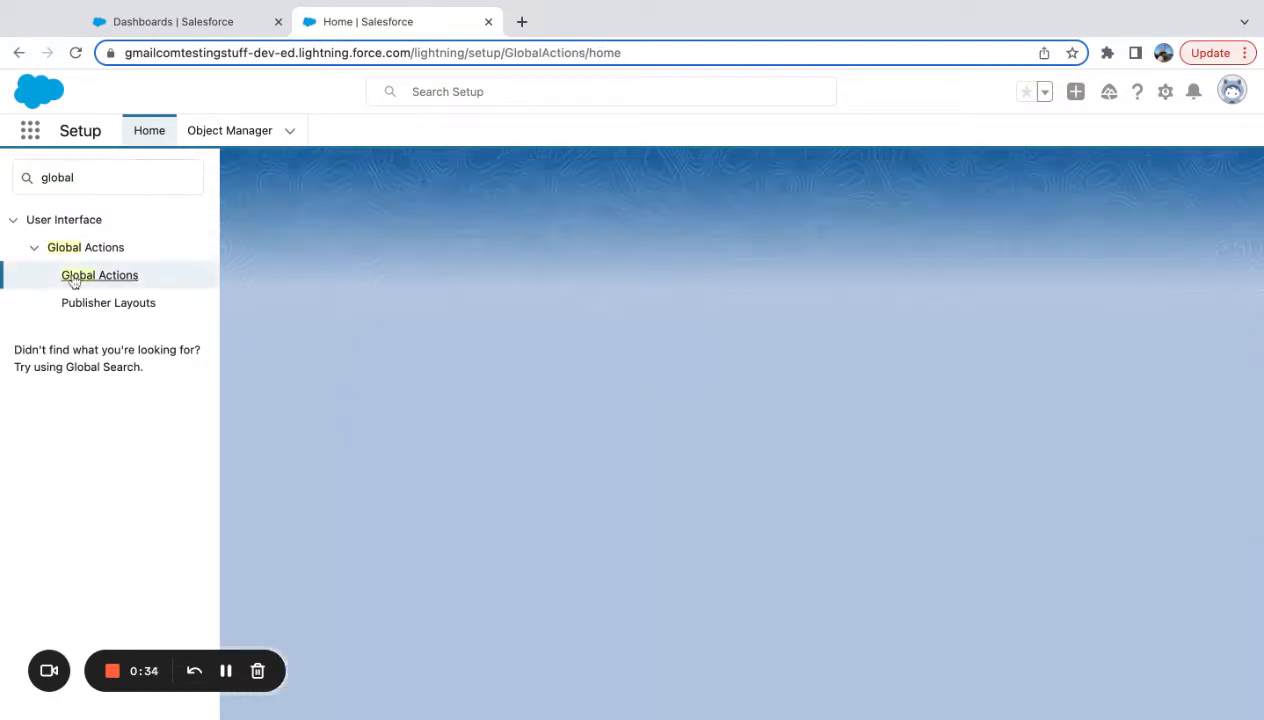
left_click(99, 274)
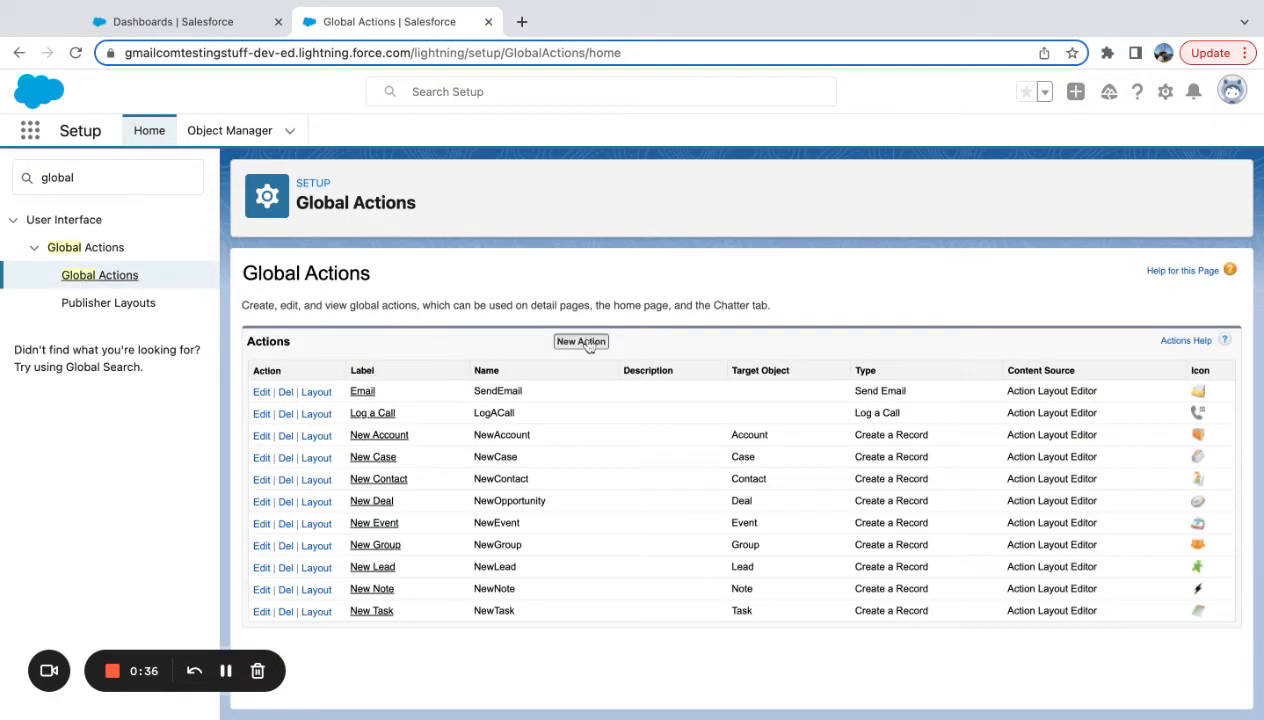
left_click(580, 341)
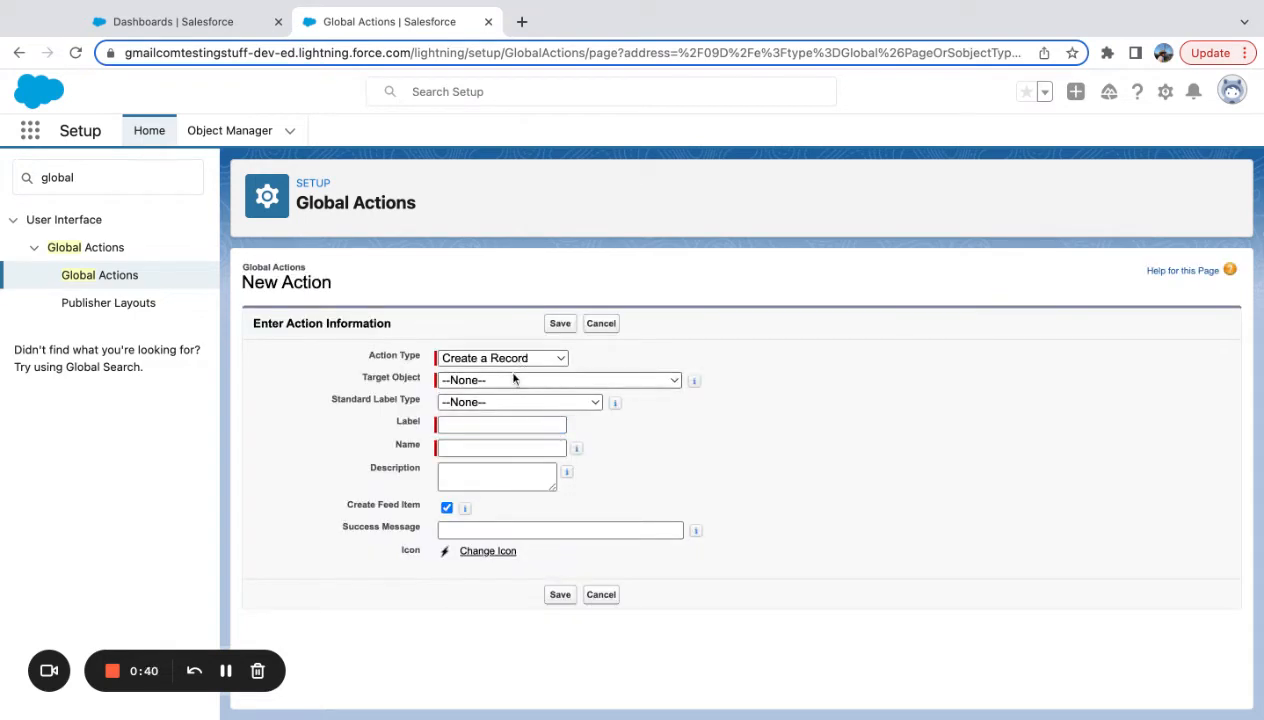
- Target the Account object and label the action 'Account Creation Test'
left_click(557, 380)
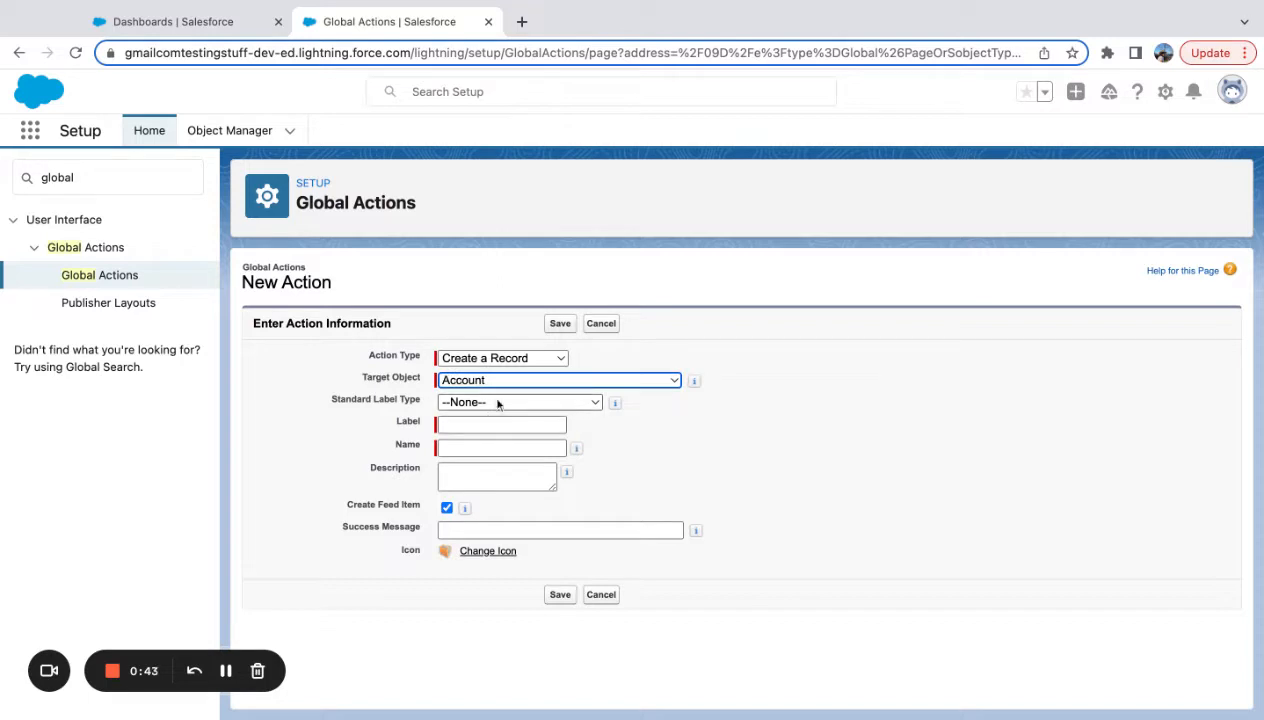
left_click(500, 424)
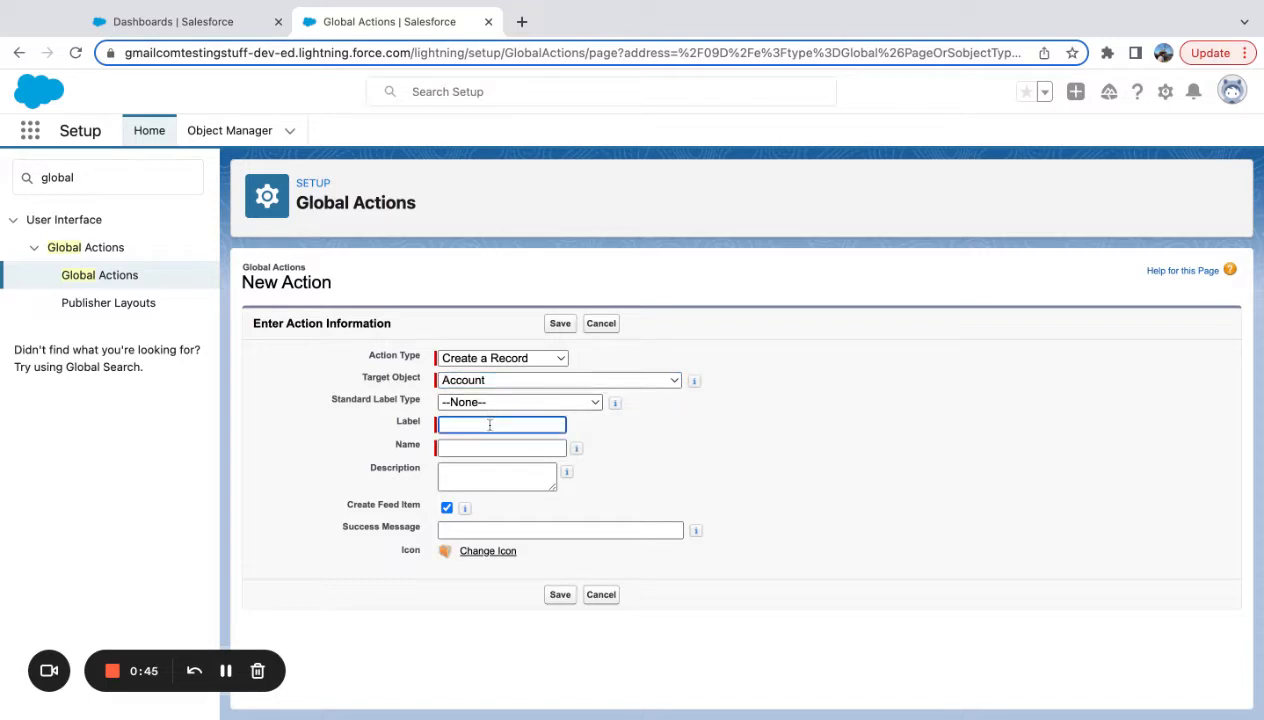
type("Account Creation Test")
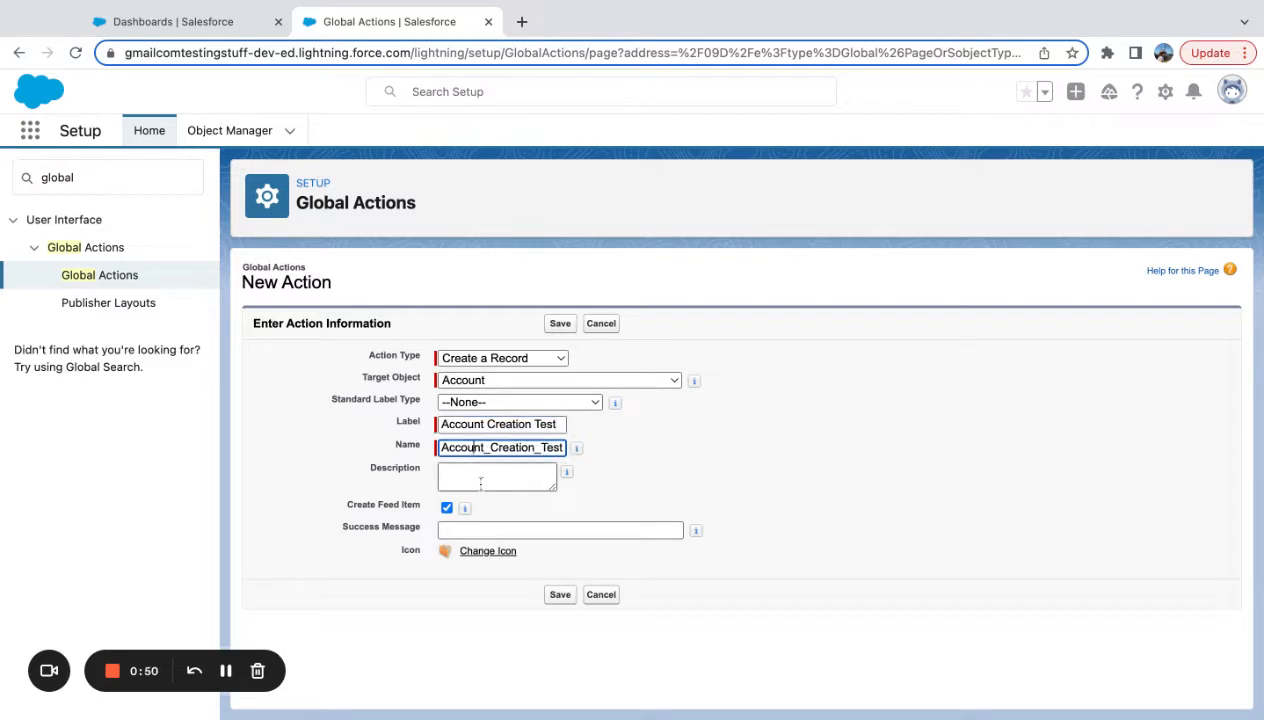
- Enter the success message 'You created an Account!' and save the action
left_click(559, 530)
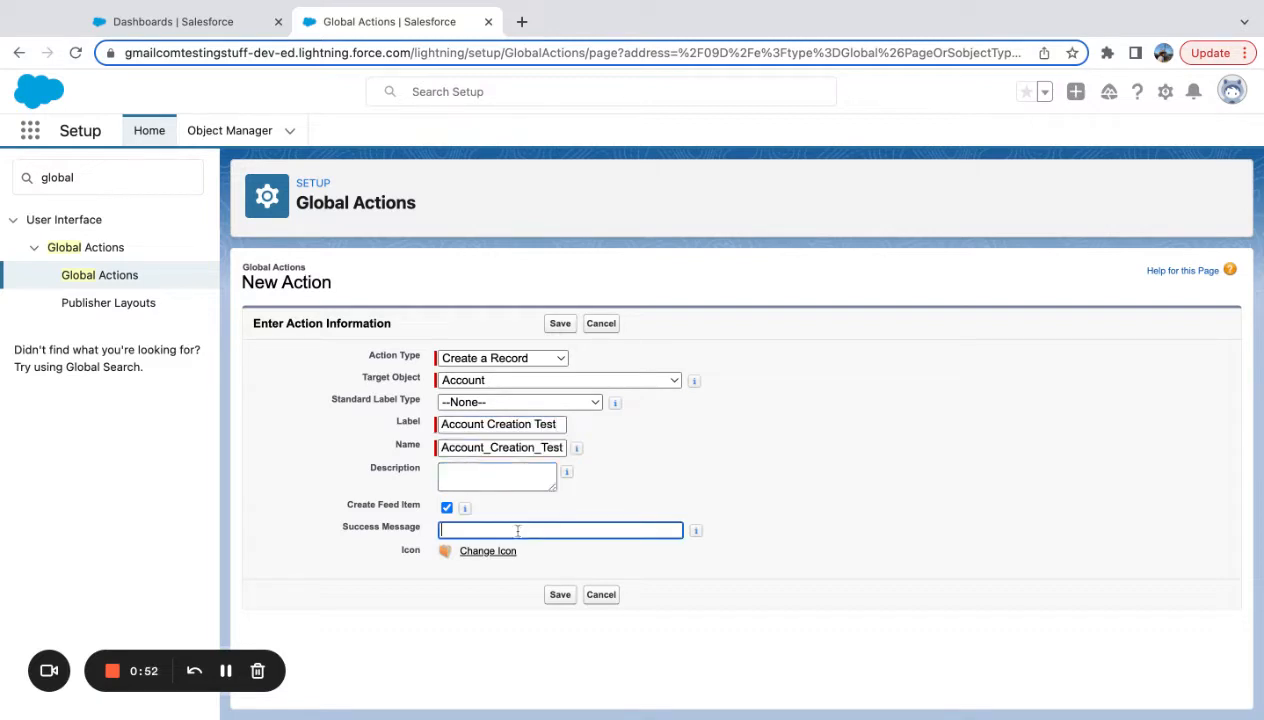
type("You crea")
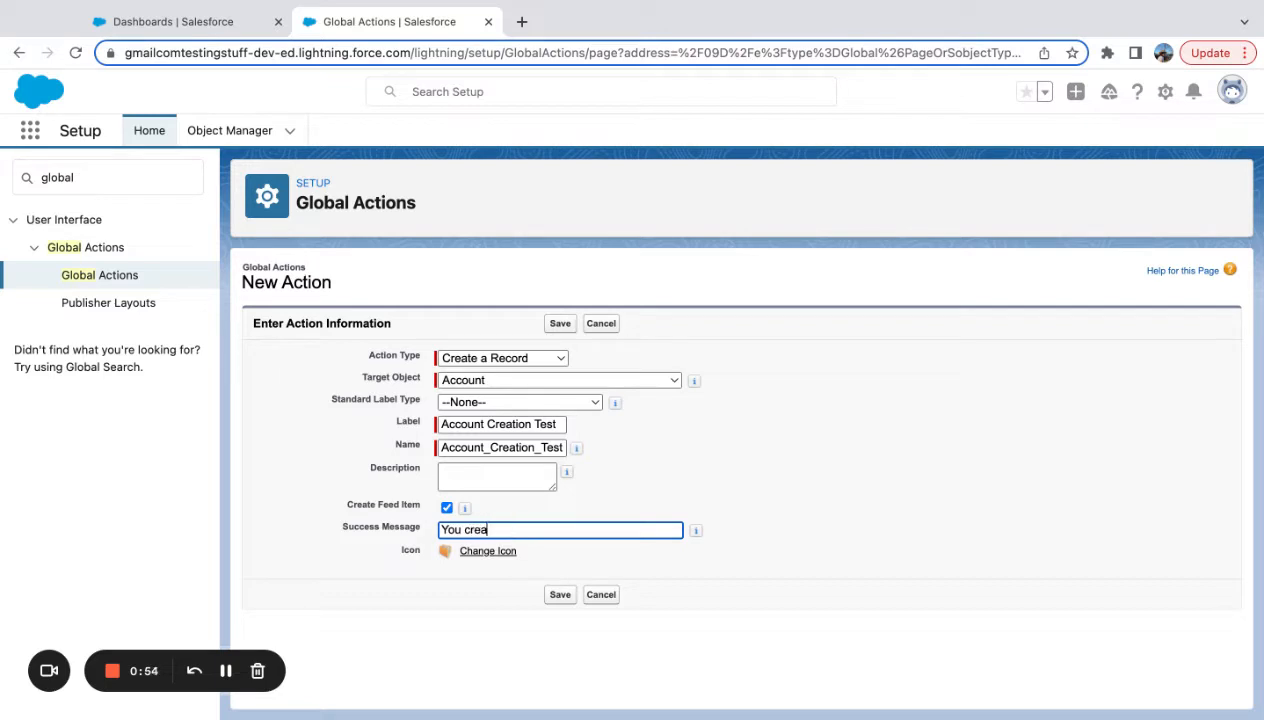
type("ted an Account!")
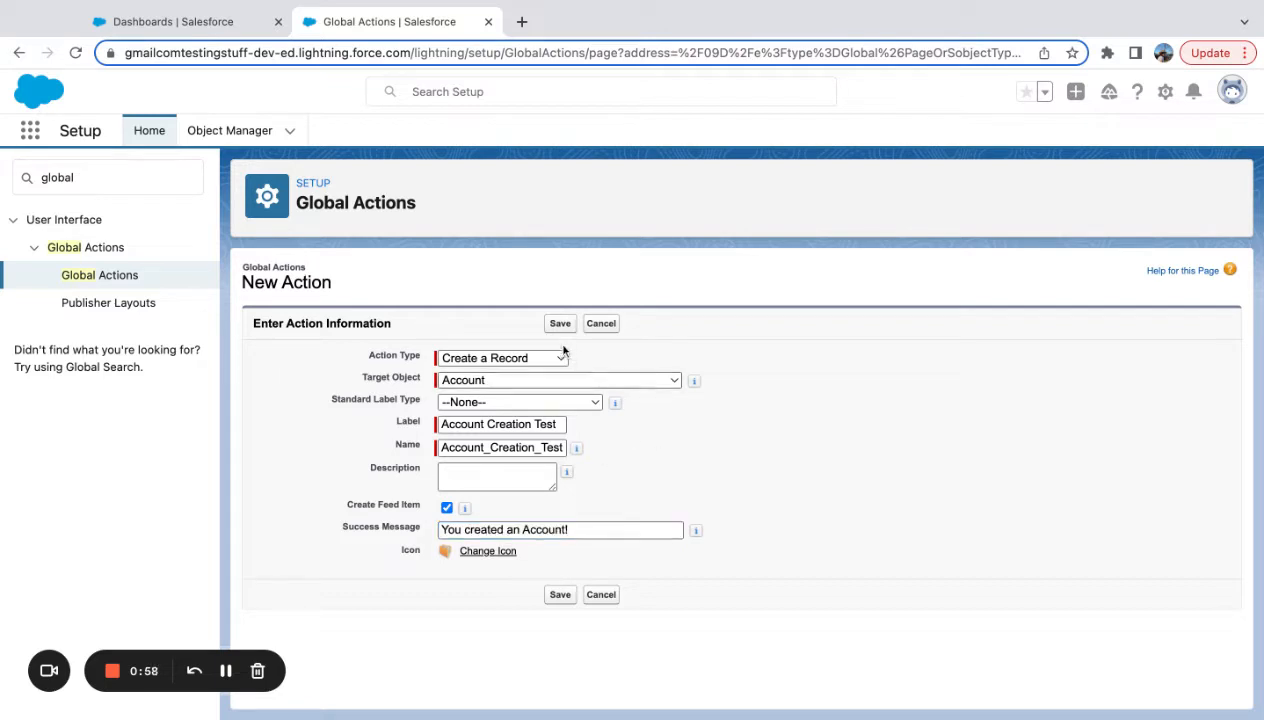
left_click(446, 507)
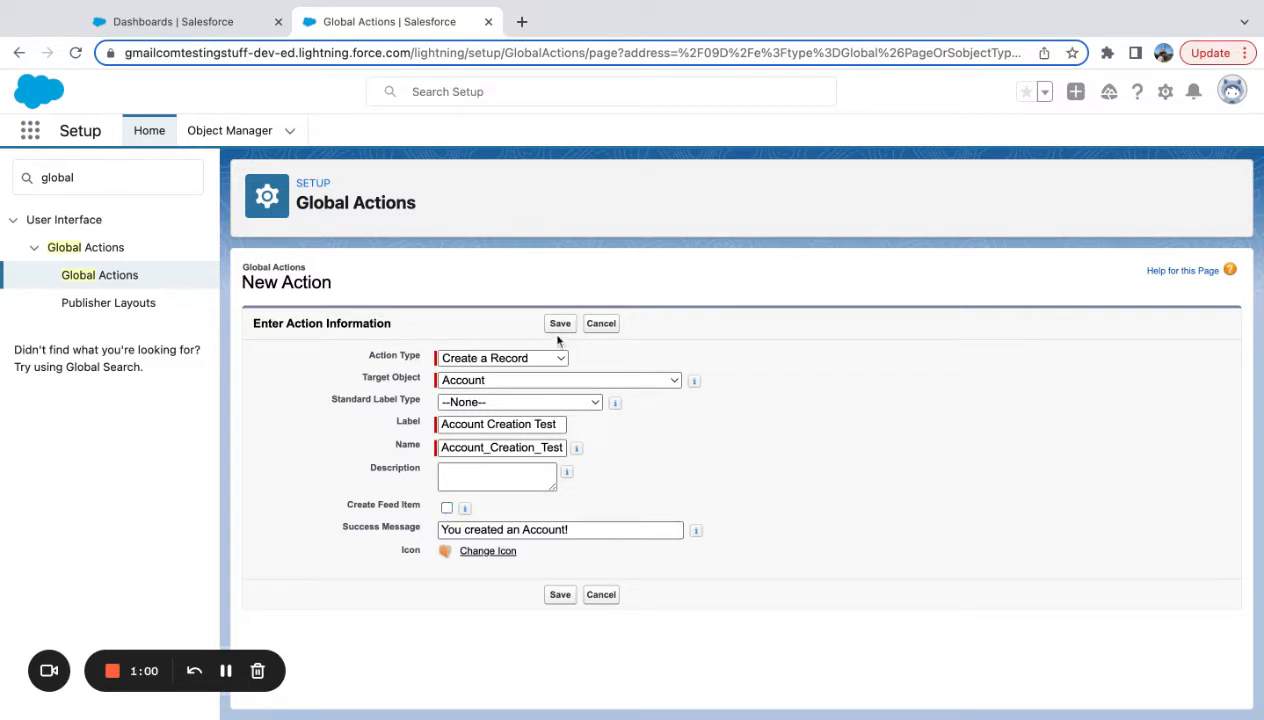
left_click(560, 323)
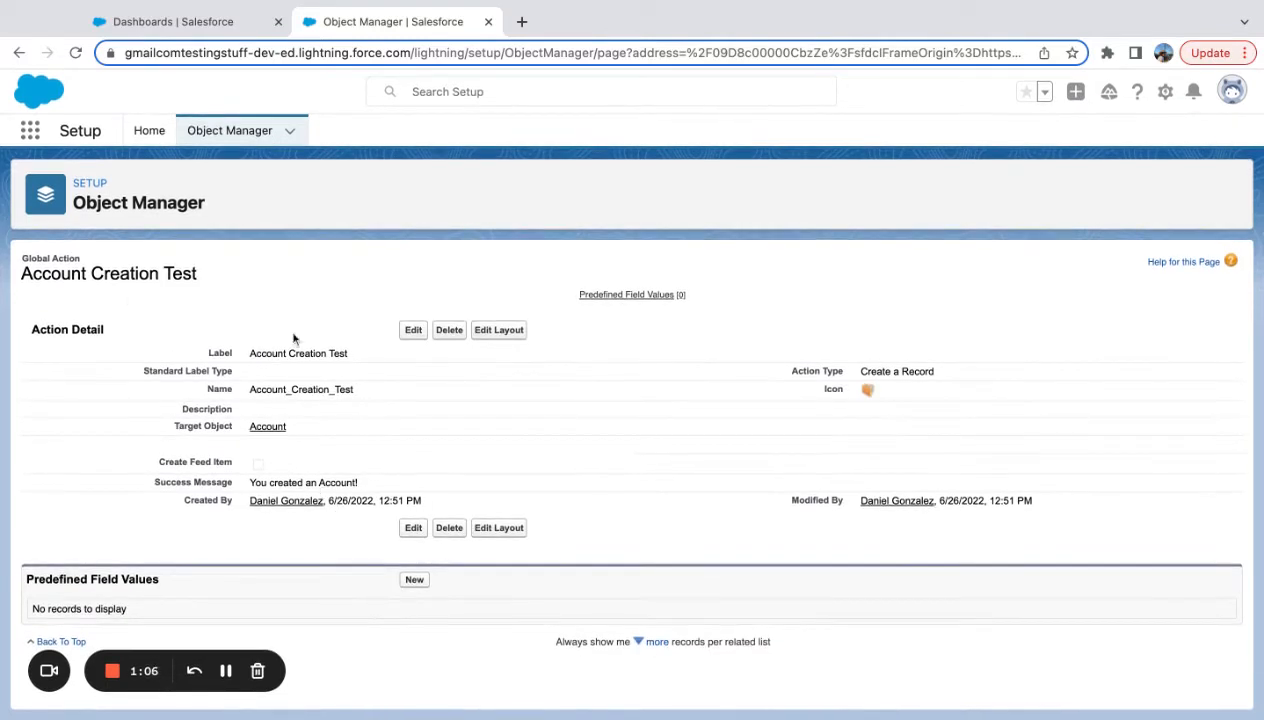
mouse_move(485, 540)
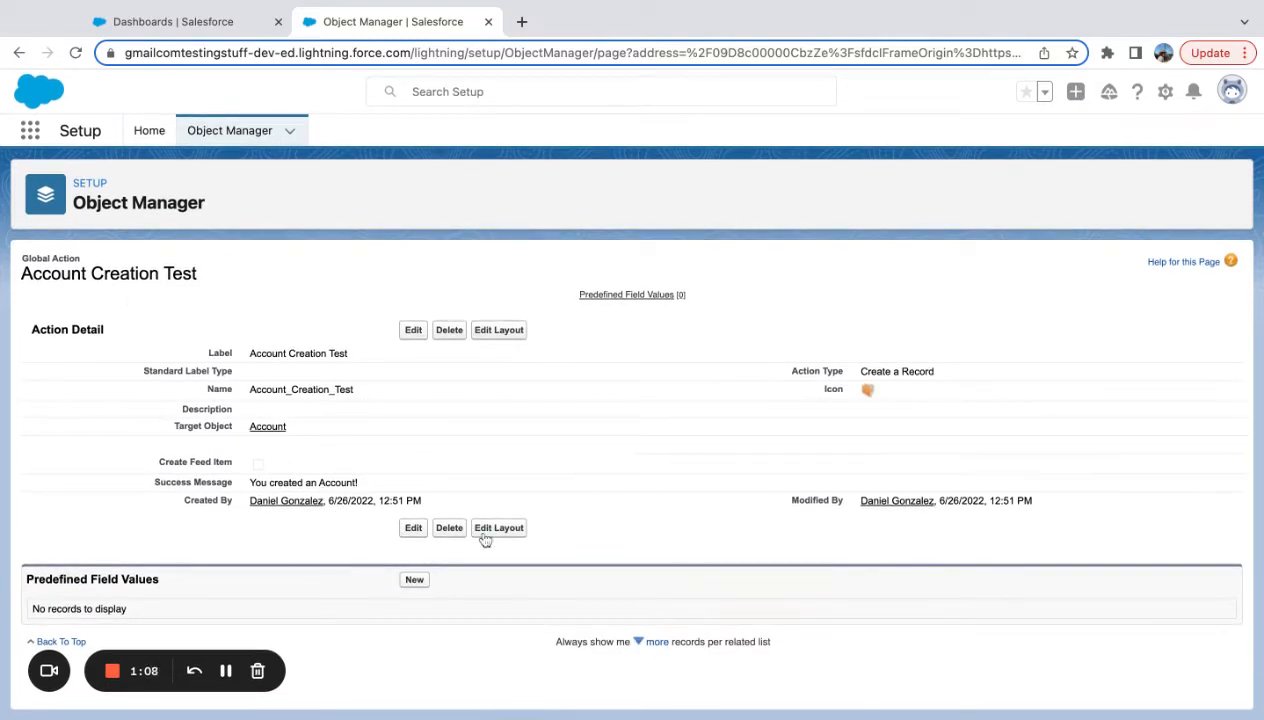
mouse_move(180, 140)
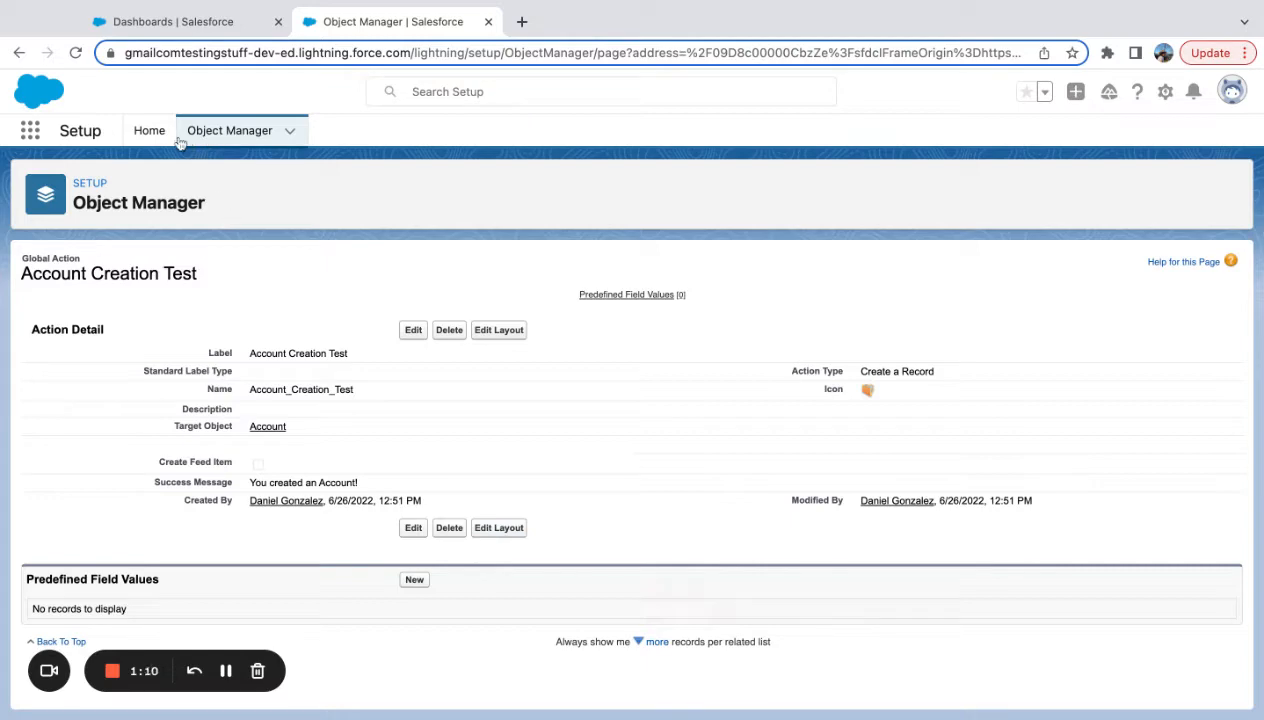
mouse_move(667, 151)
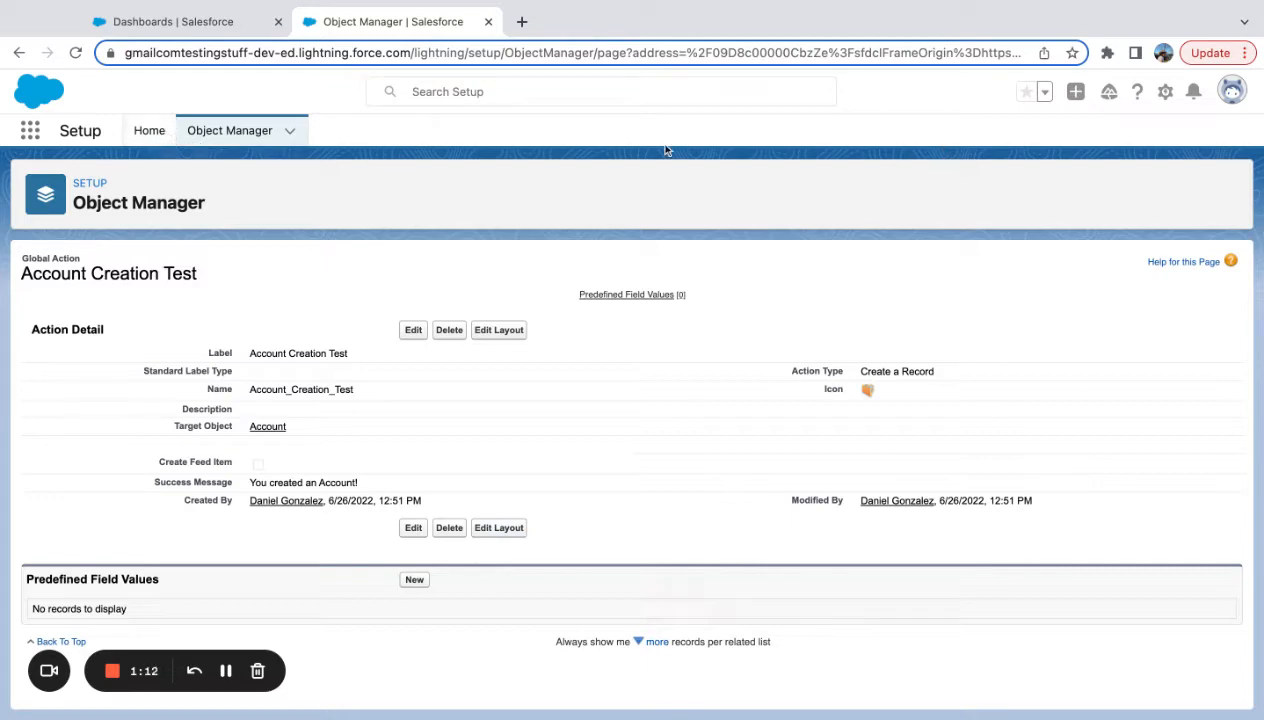
- Go back to Setup Home from the Account Creation Test detail page
left_click(149, 130)
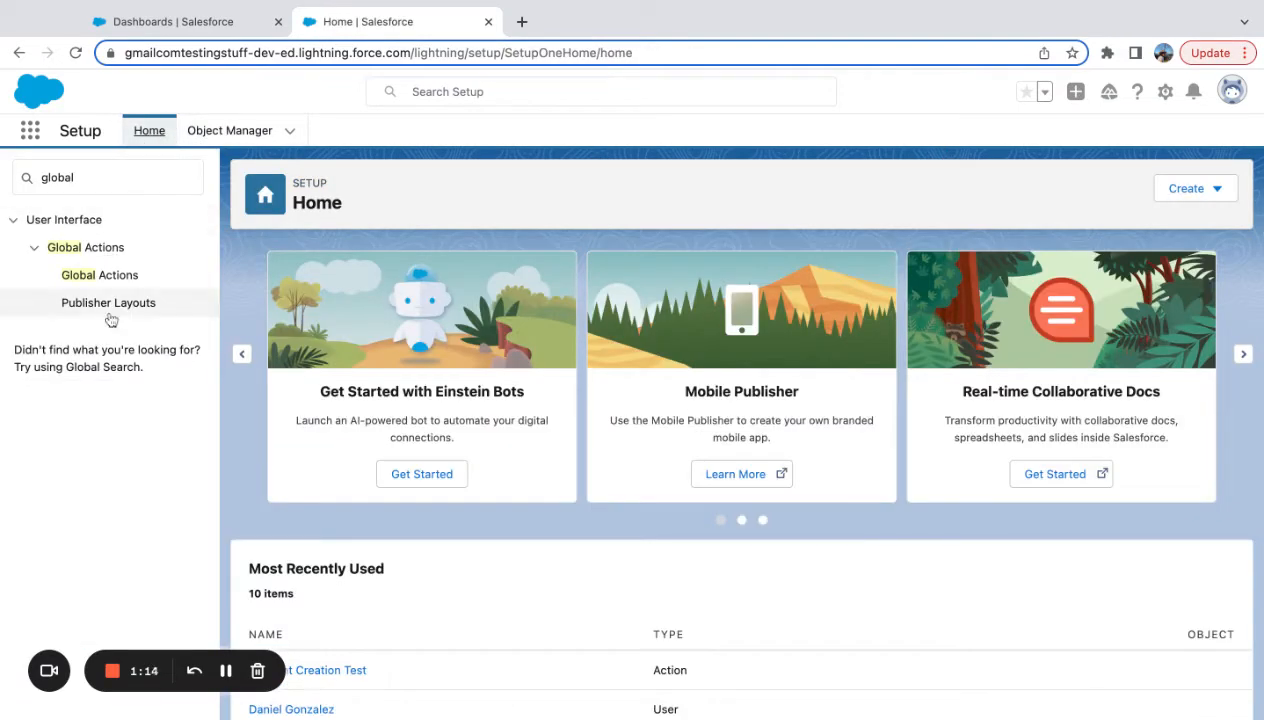
- Add Account Creation Test to Global Layout's Mobile & Lightning actions and save the layout
left_click(108, 302)
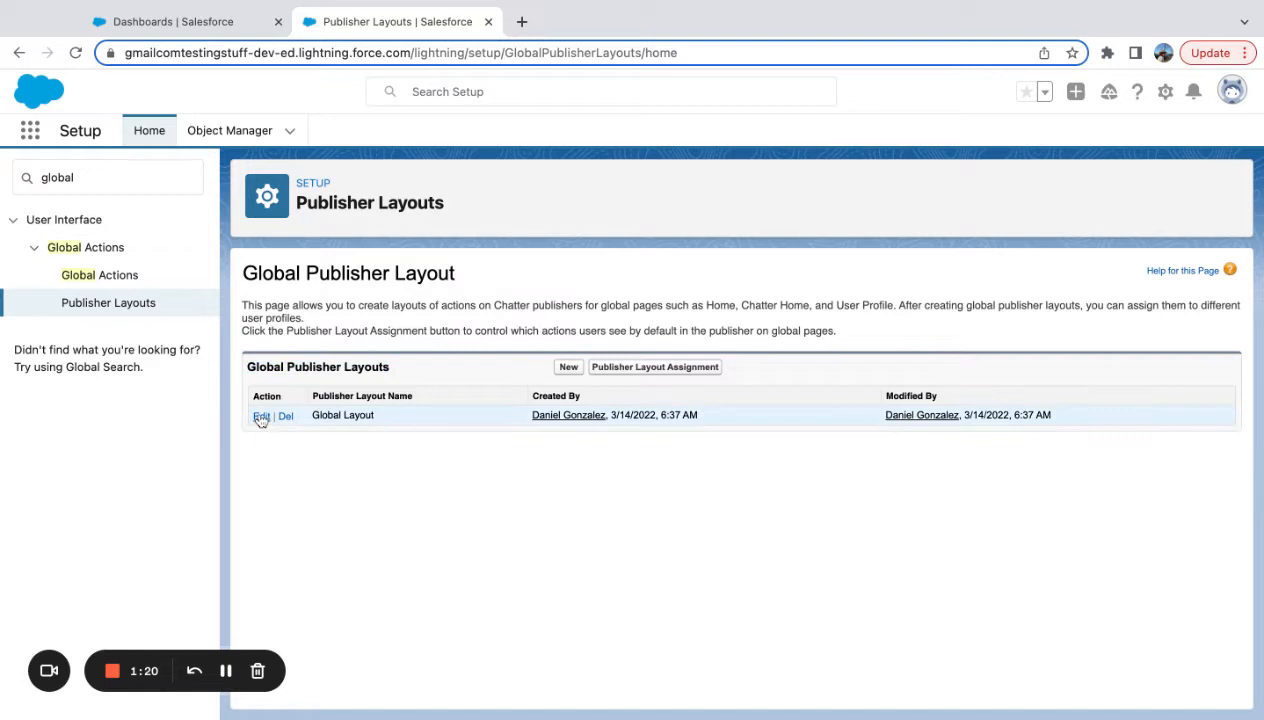
left_click(260, 415)
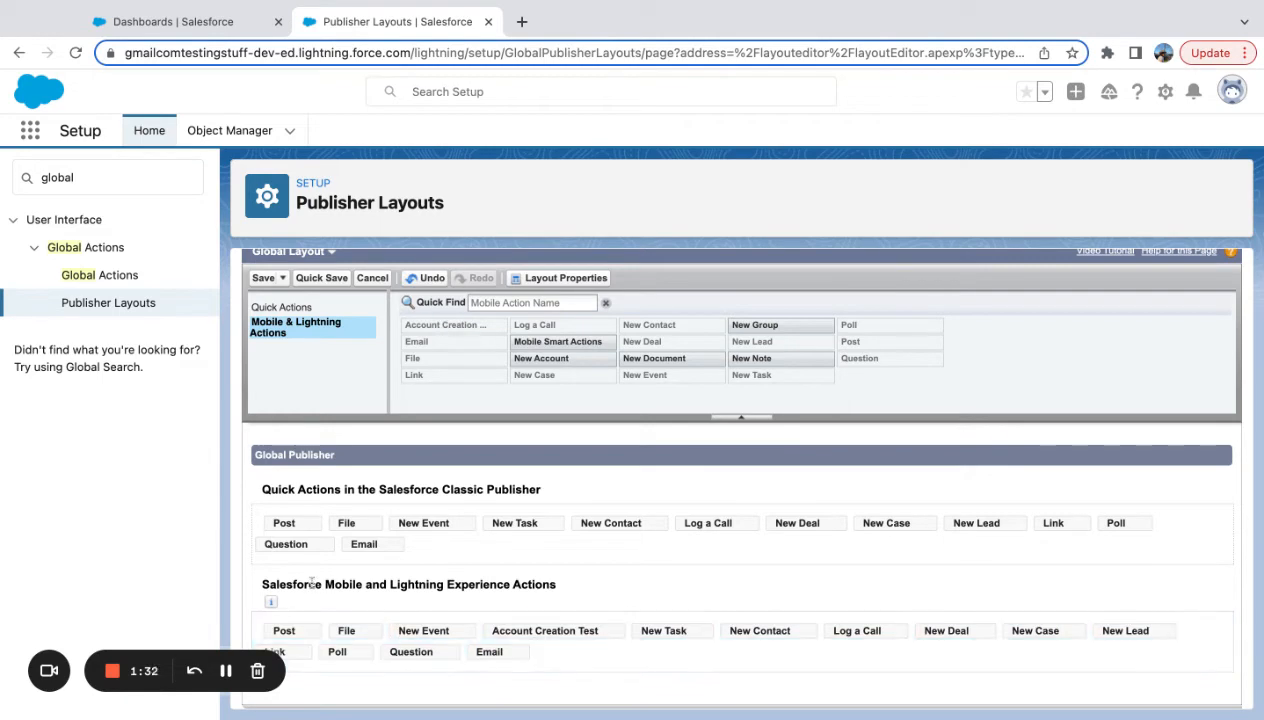
left_click(263, 277)
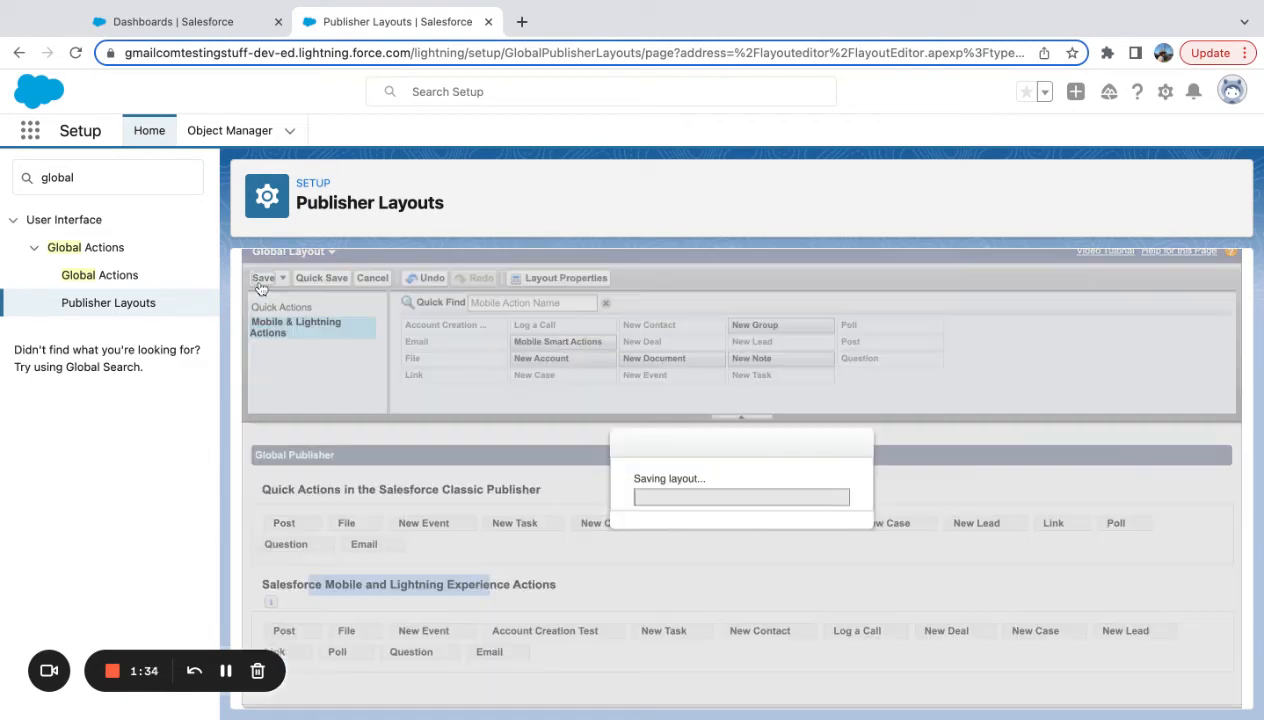
left_click(264, 277)
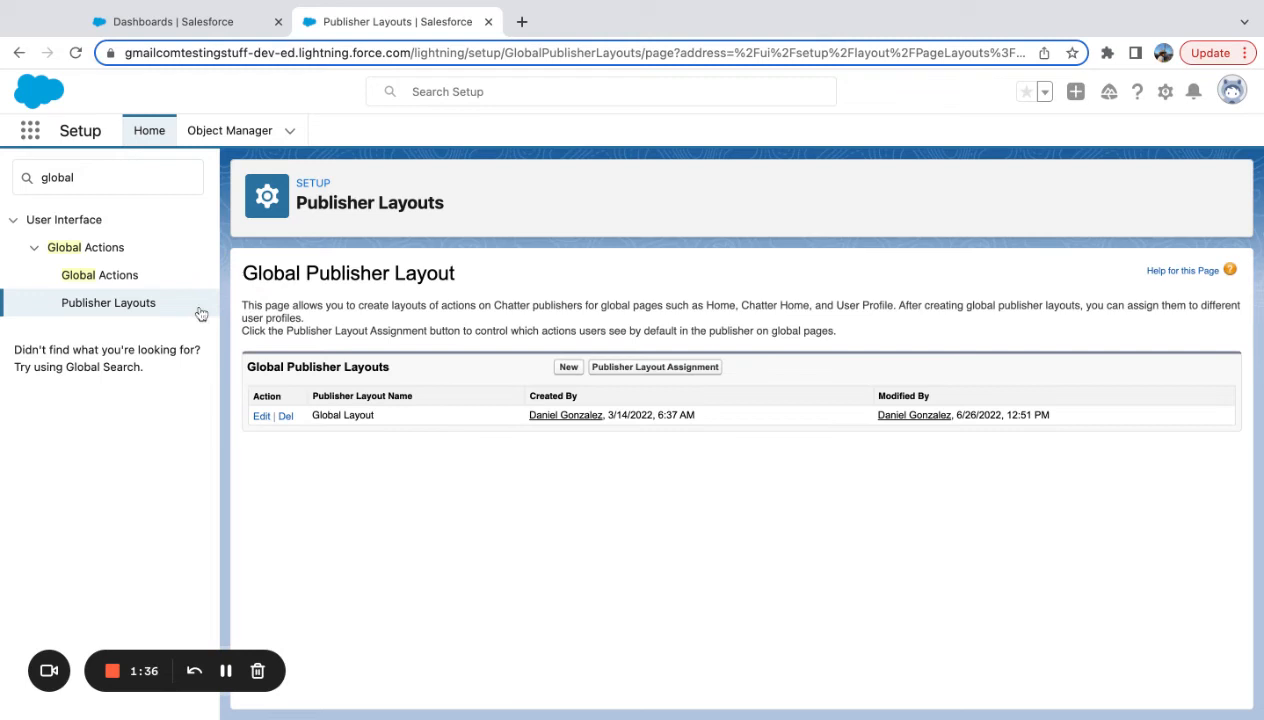
mouse_move(1076, 91)
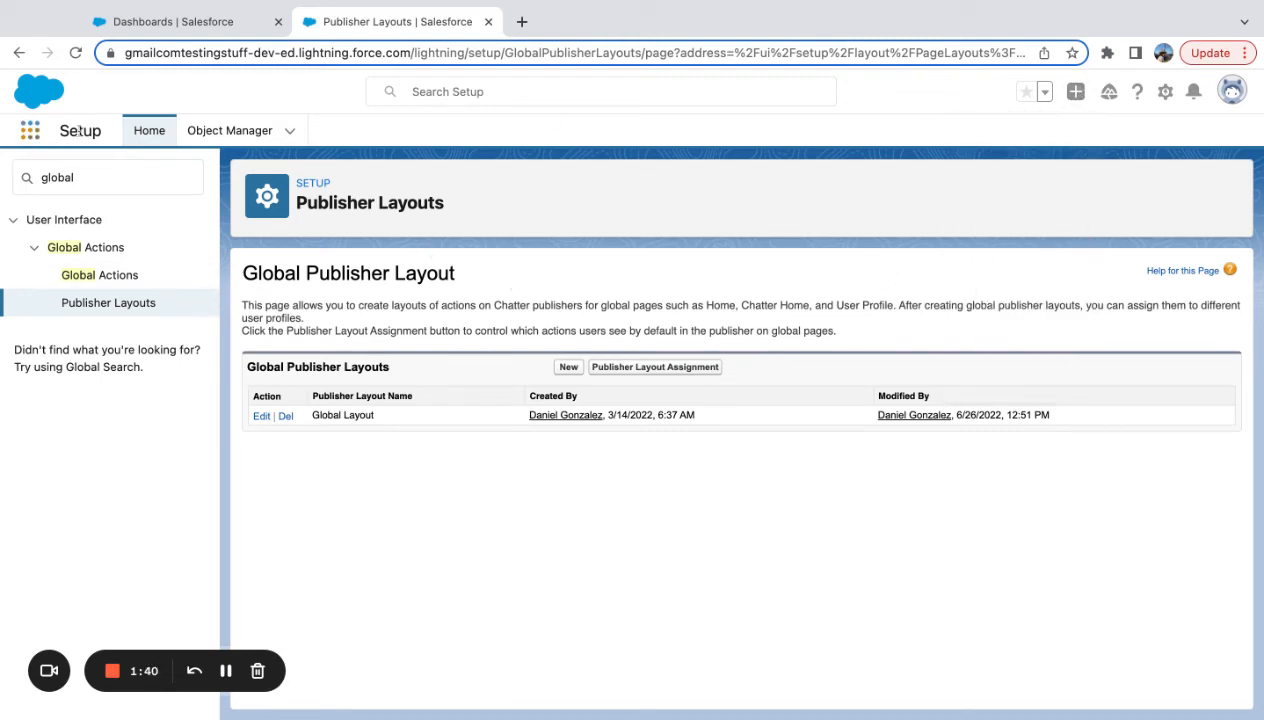
- Switch to Sales Console and confirm Account Creation Test is among the global actions
left_click(29, 130)
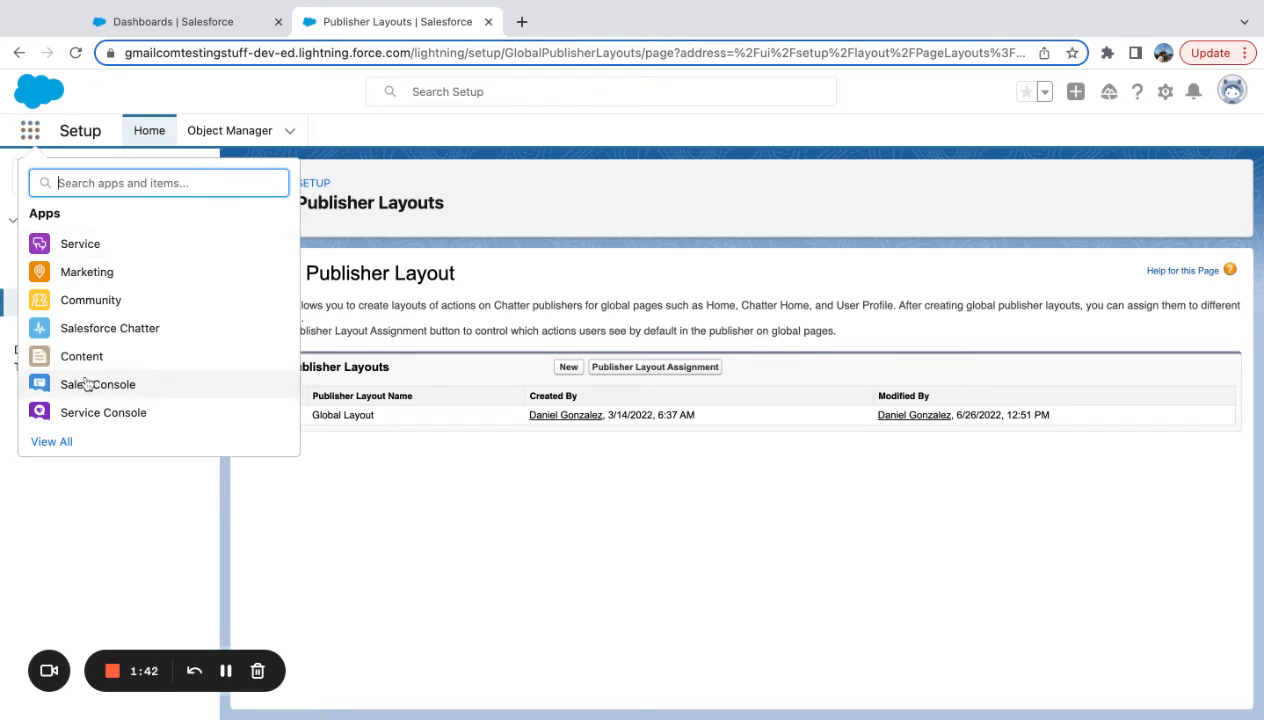
left_click(98, 384)
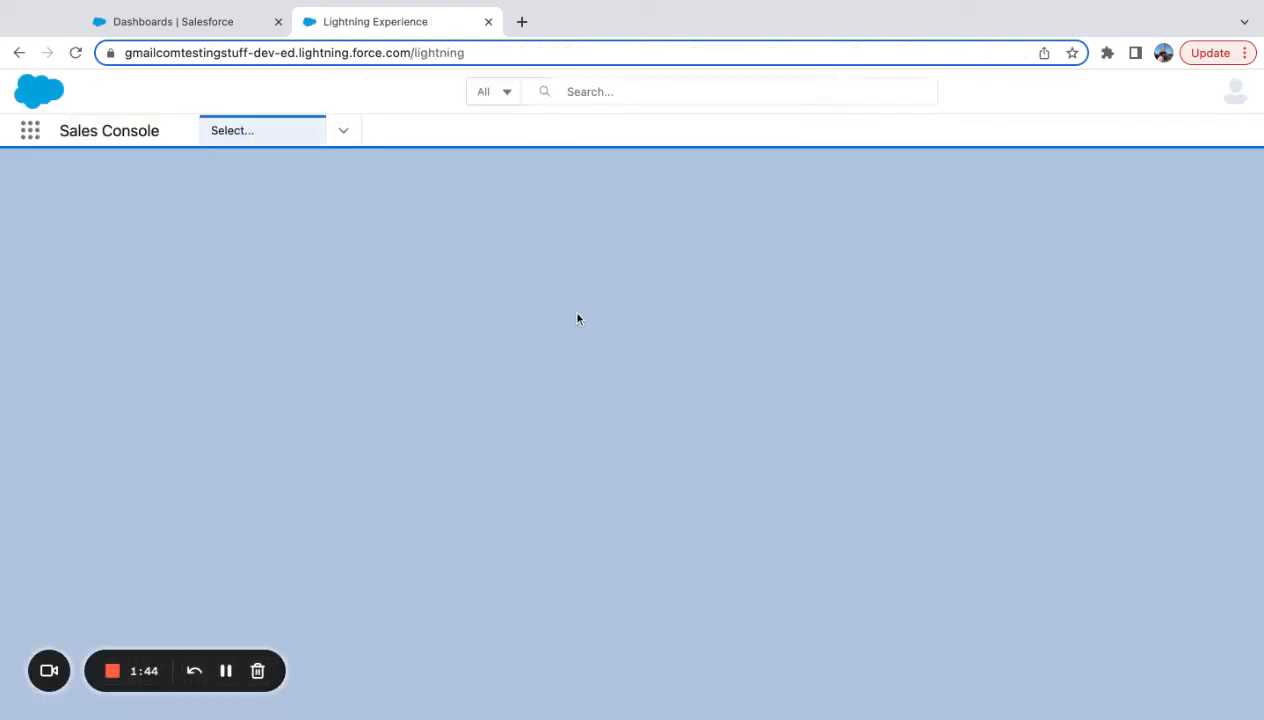
left_click(1077, 91)
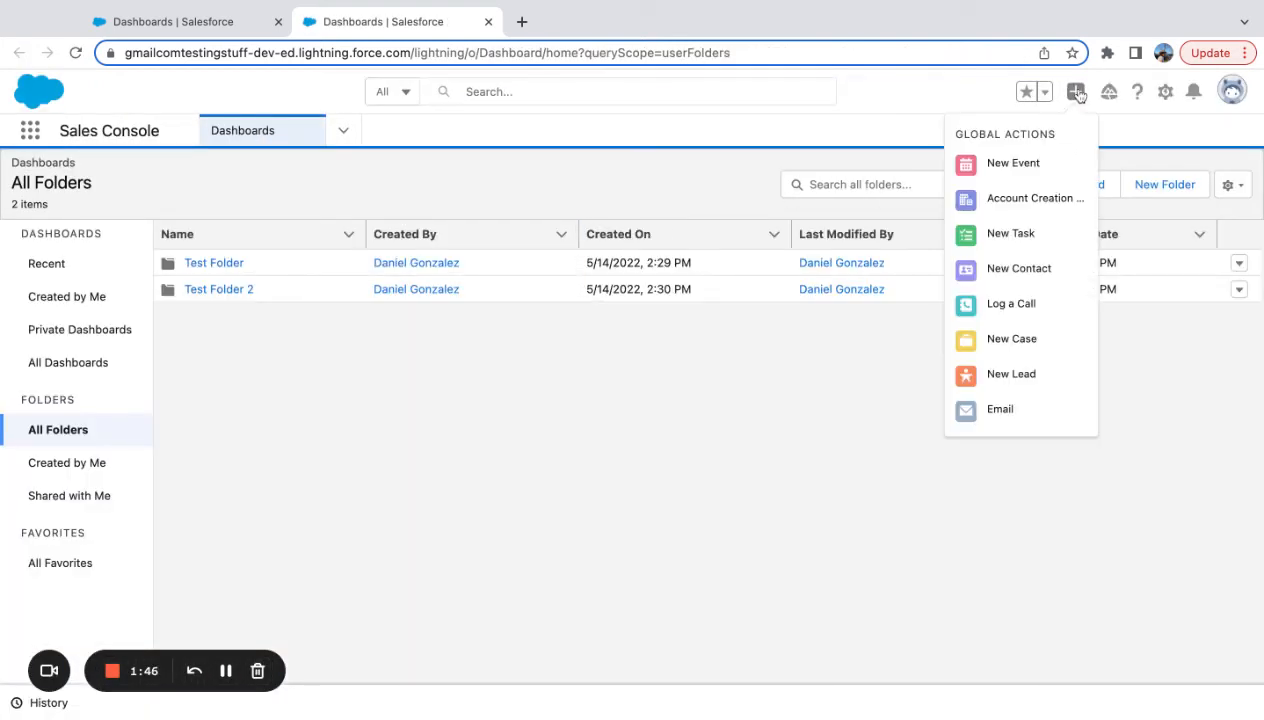
mouse_move(1031, 200)
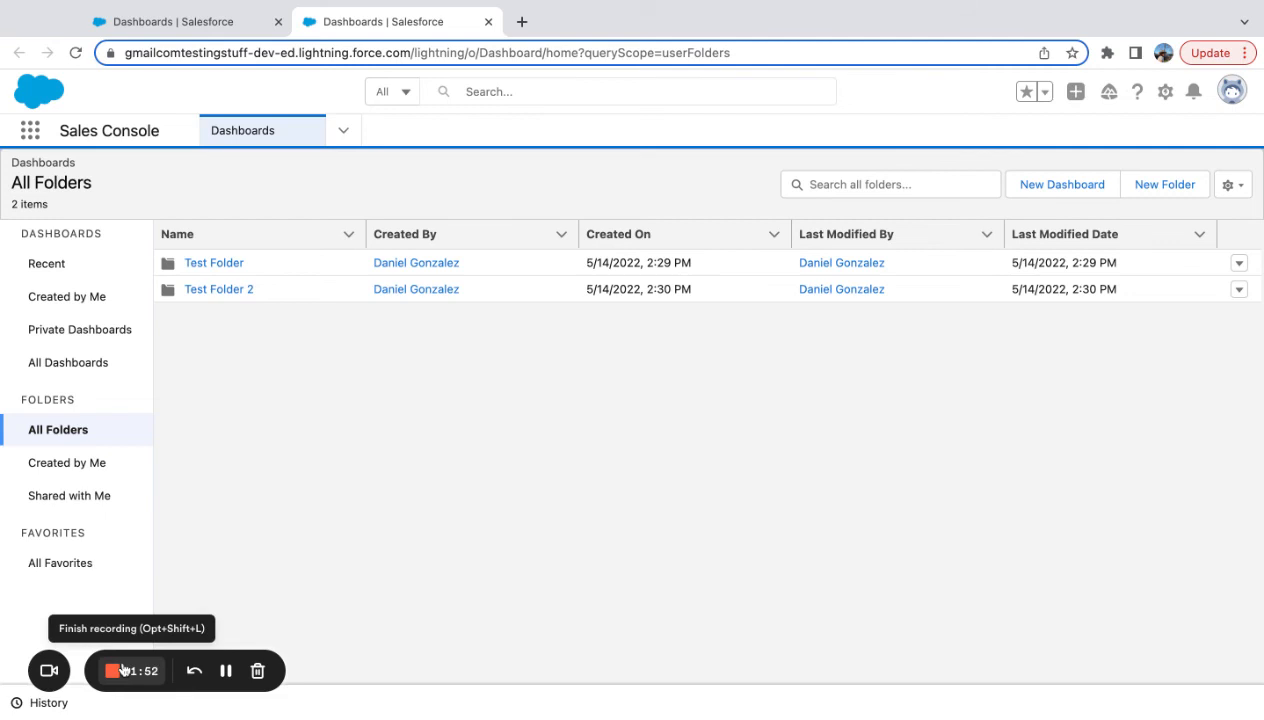
mouse_move(252, 427)
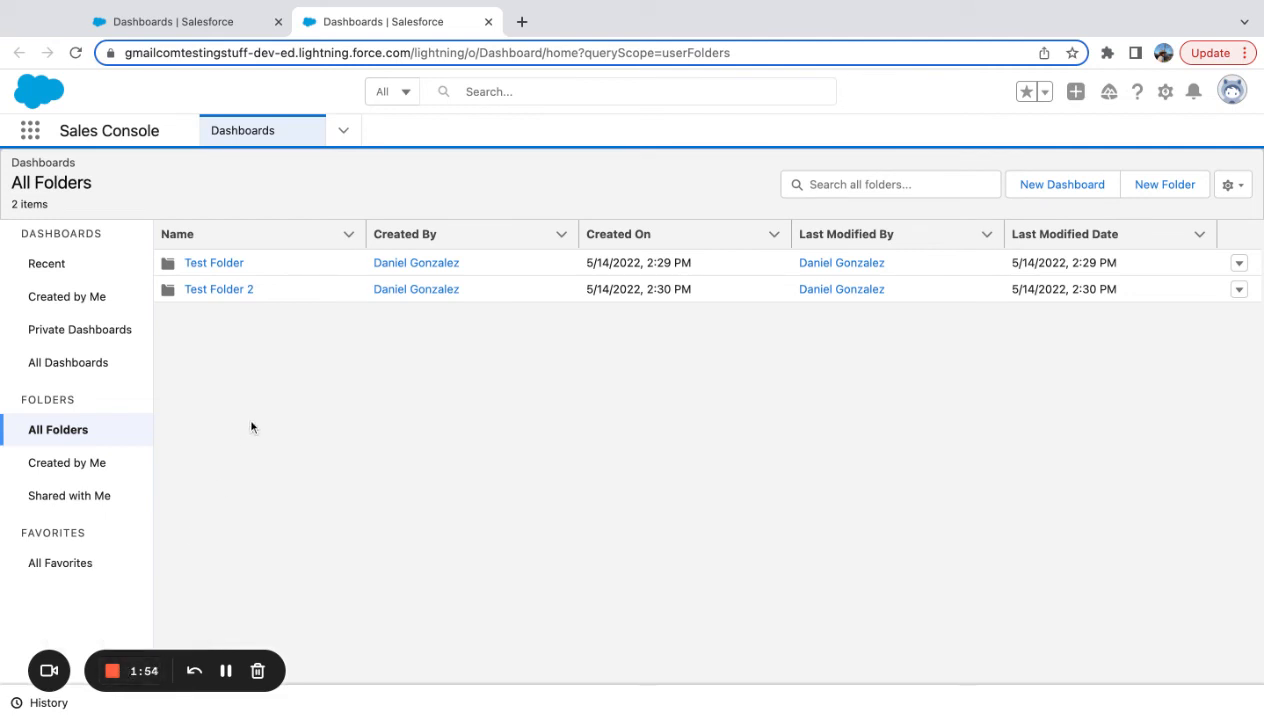
mouse_move(1060, 152)
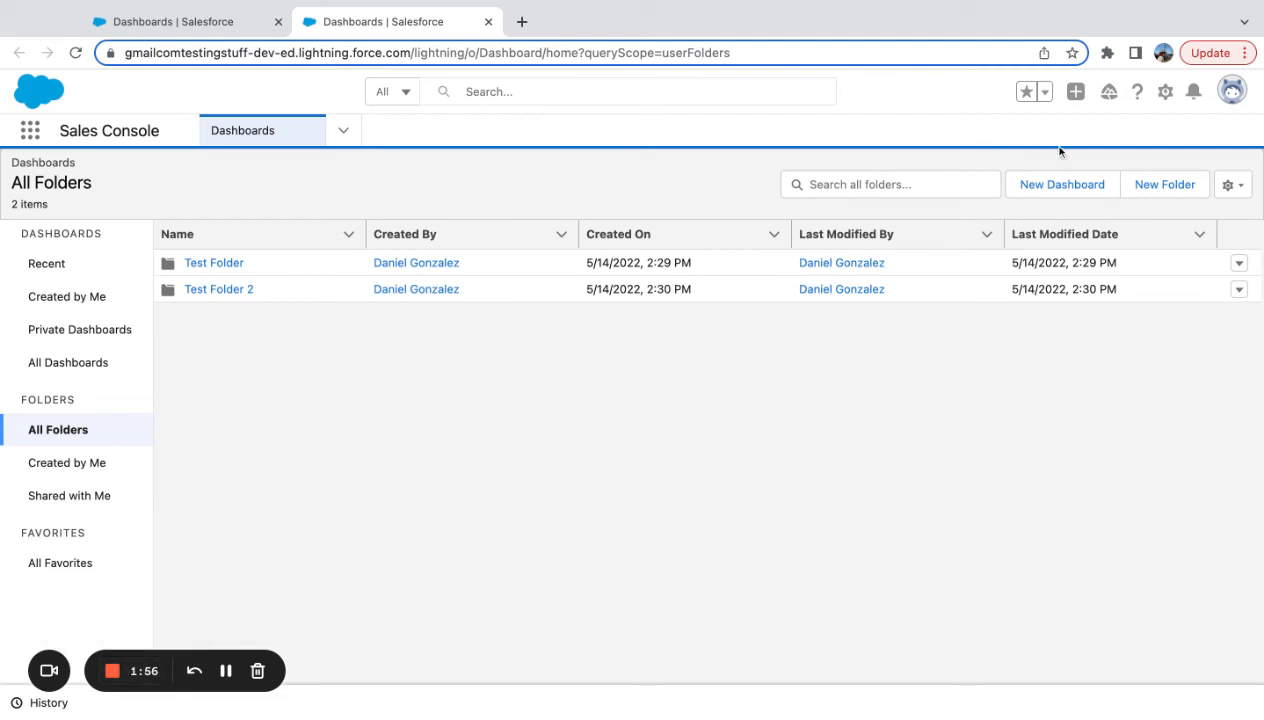
mouse_move(1163, 91)
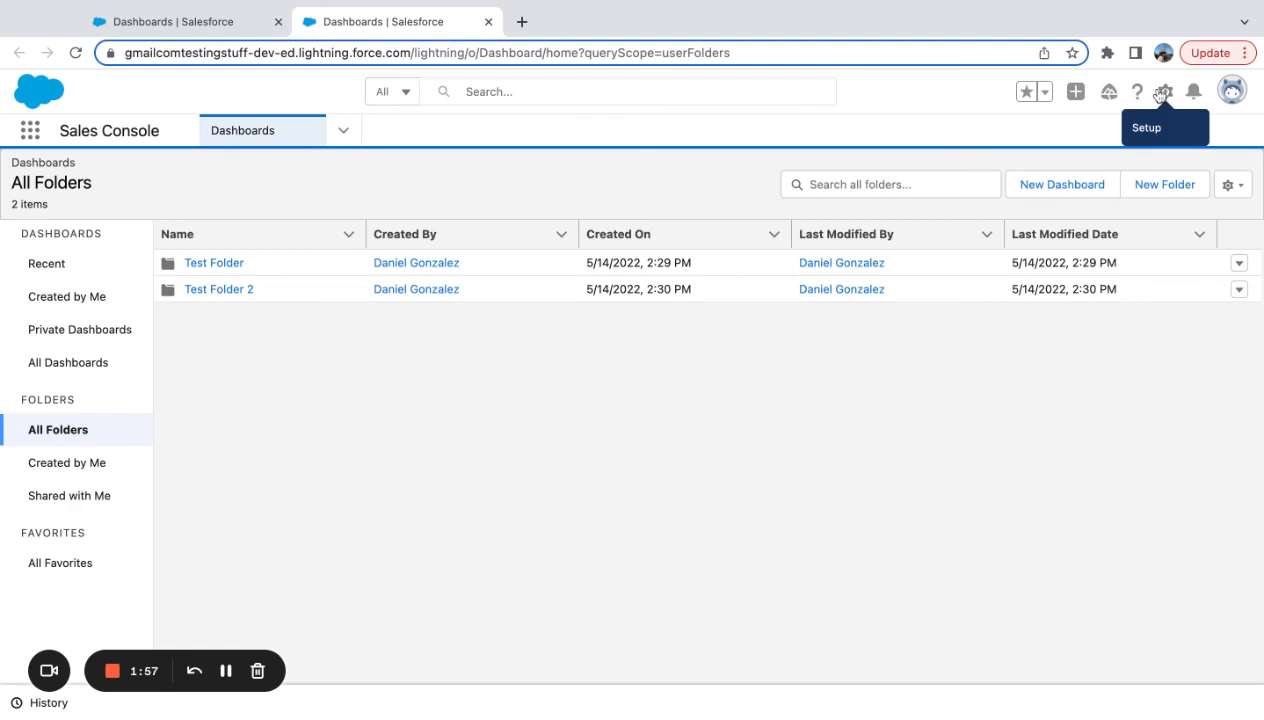